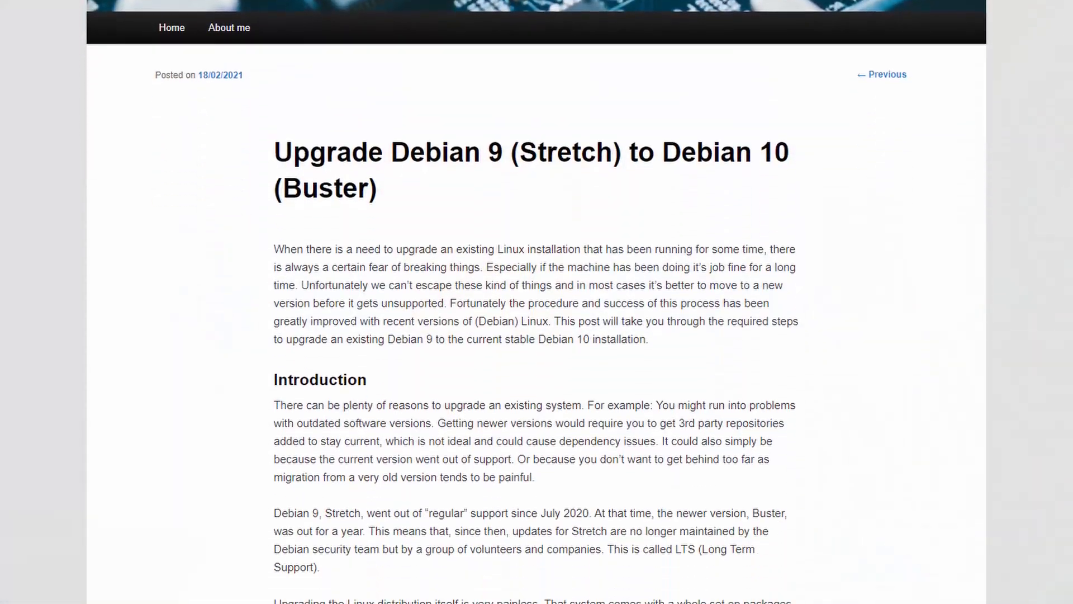
Scroll through the Debian 10 release notes down to the package version table and security sections
scroll("down", 3)
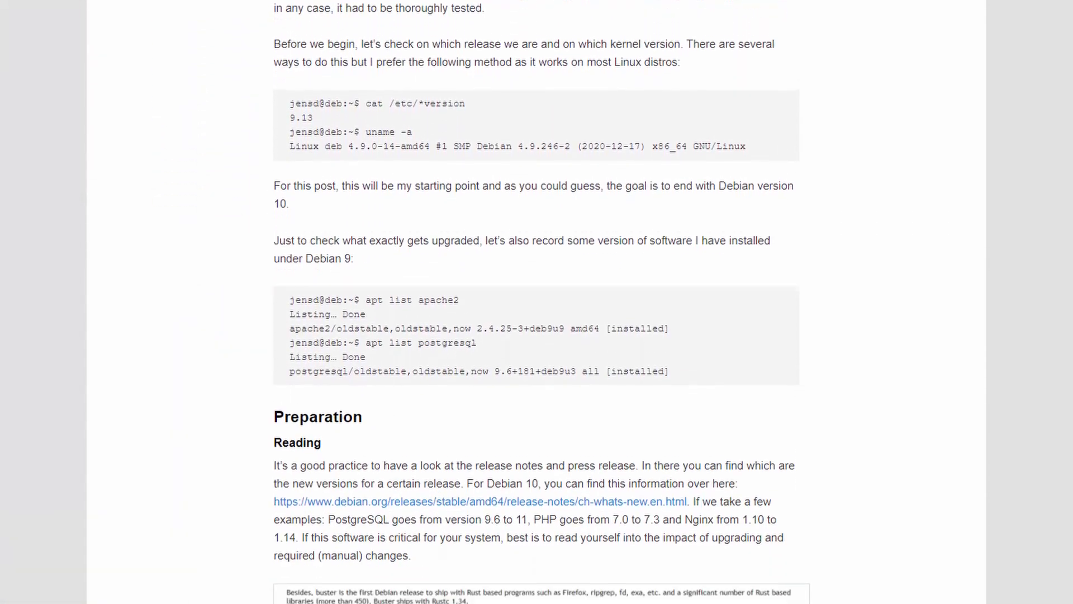
scroll("down", 3)
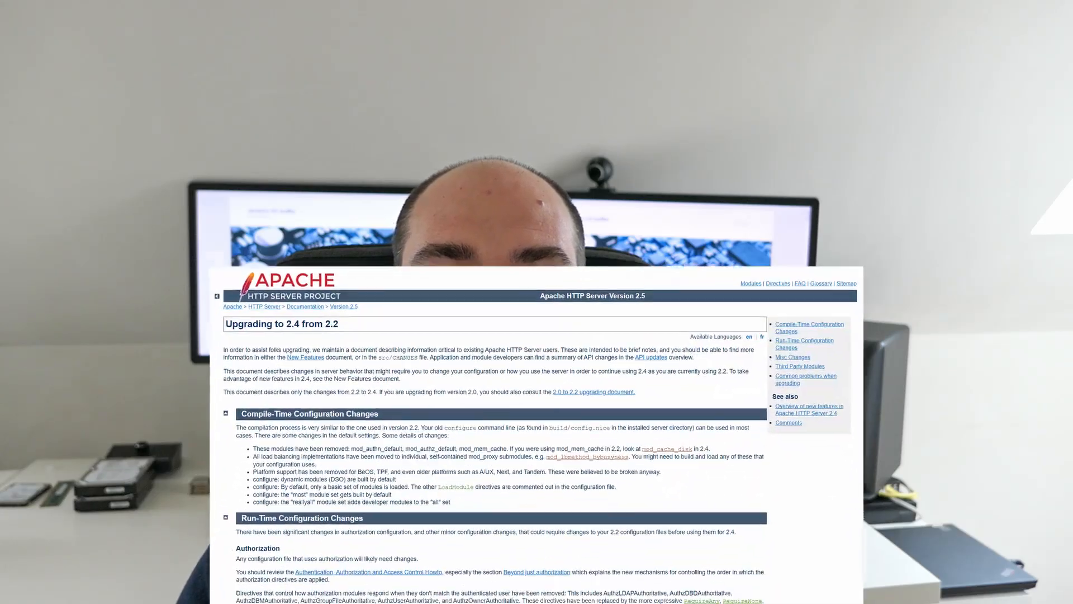
scroll("down", 3)
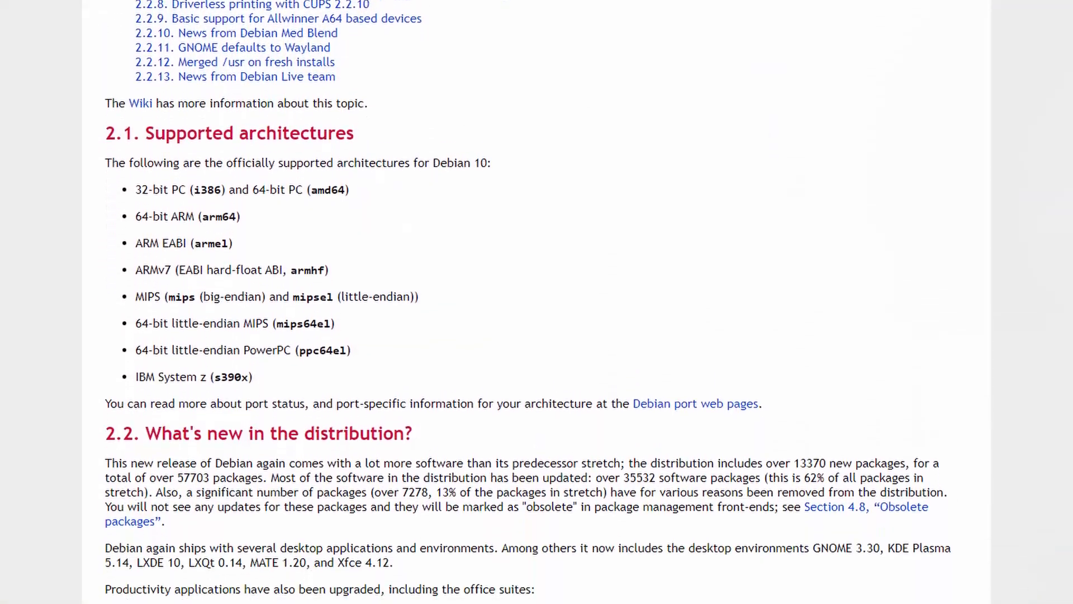
scroll("down", 3)
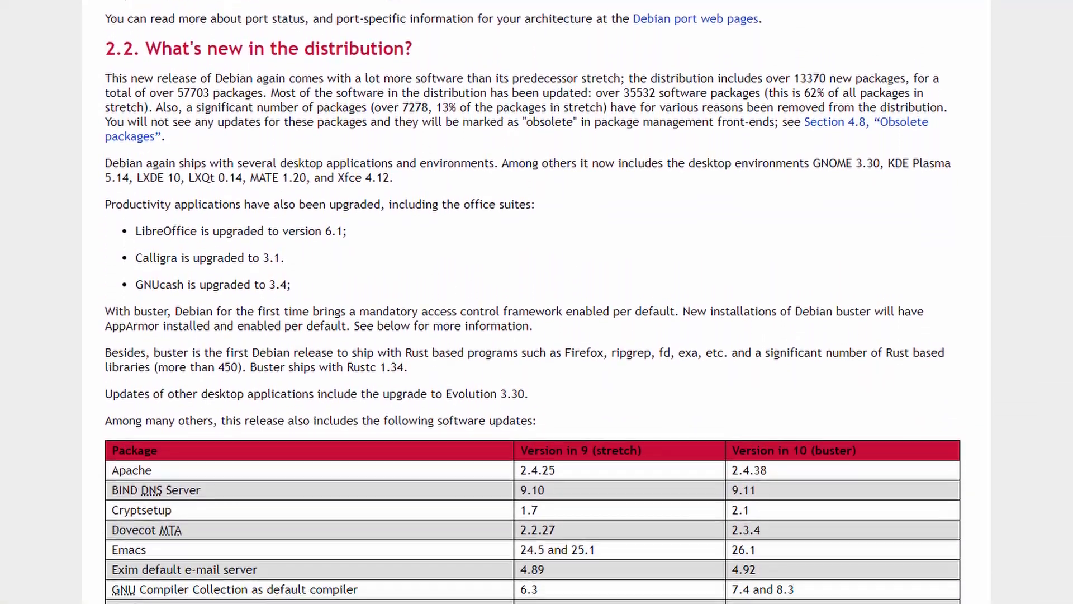
scroll("down", 3)
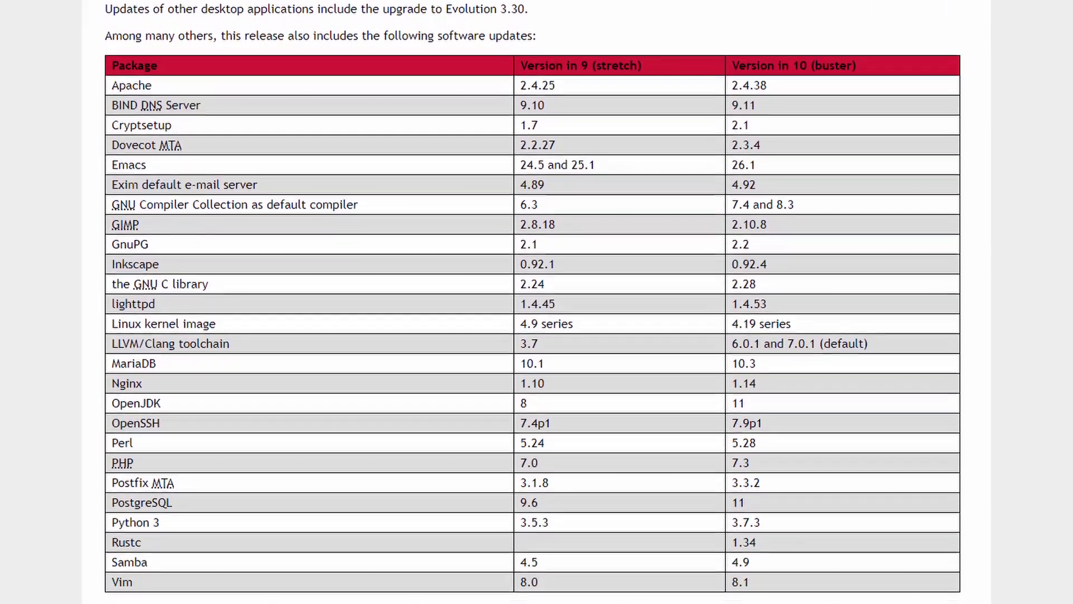
scroll("down", 3)
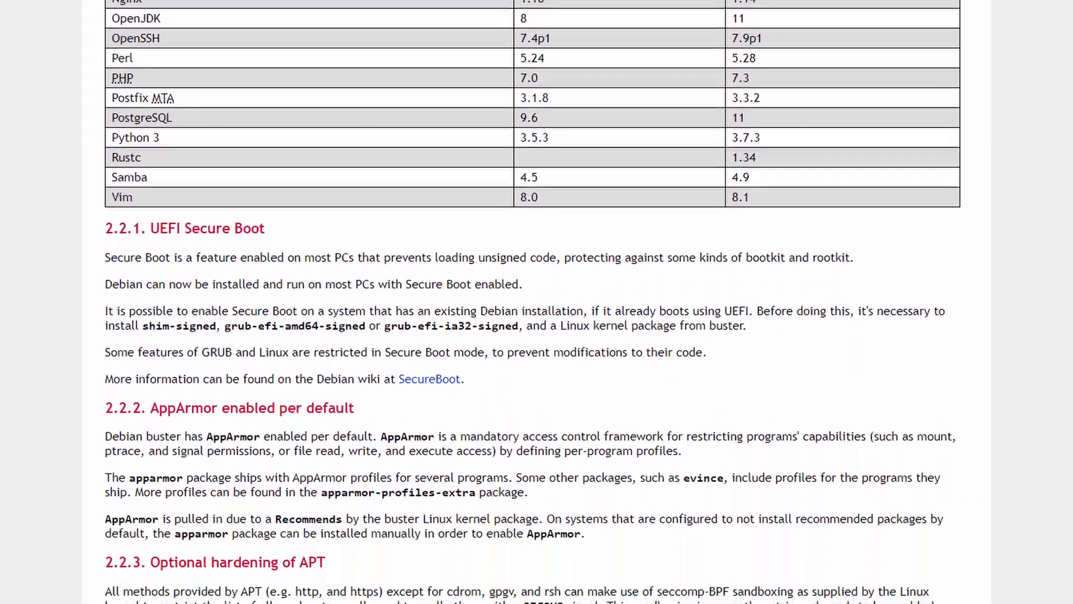
scroll("down", 3)
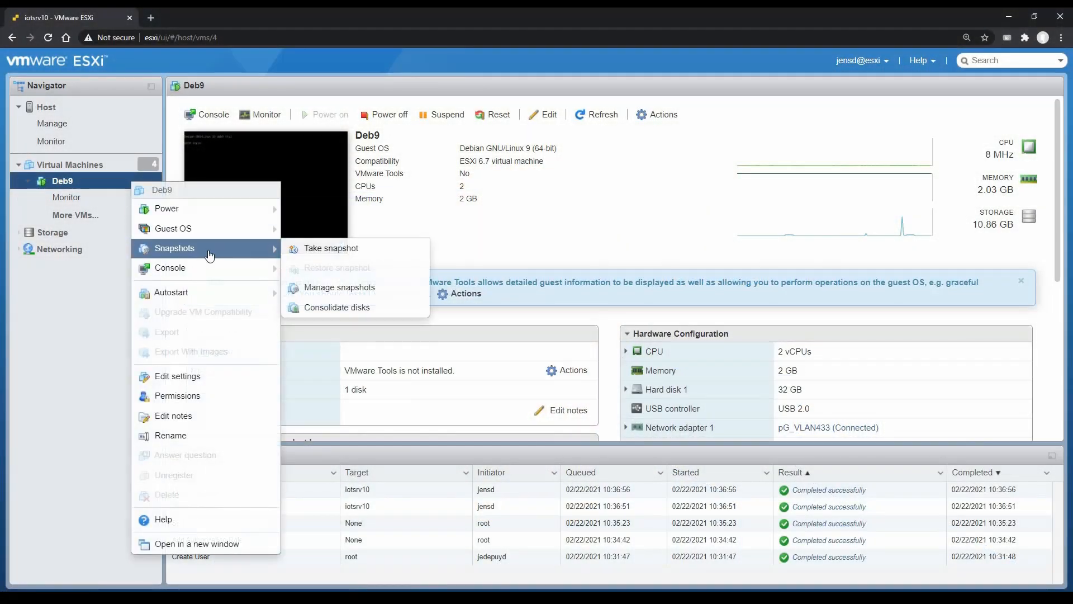
Start a snapshot of the Deb9 VM via Snapshots > Take snapshot and name it
left_click(331, 248)
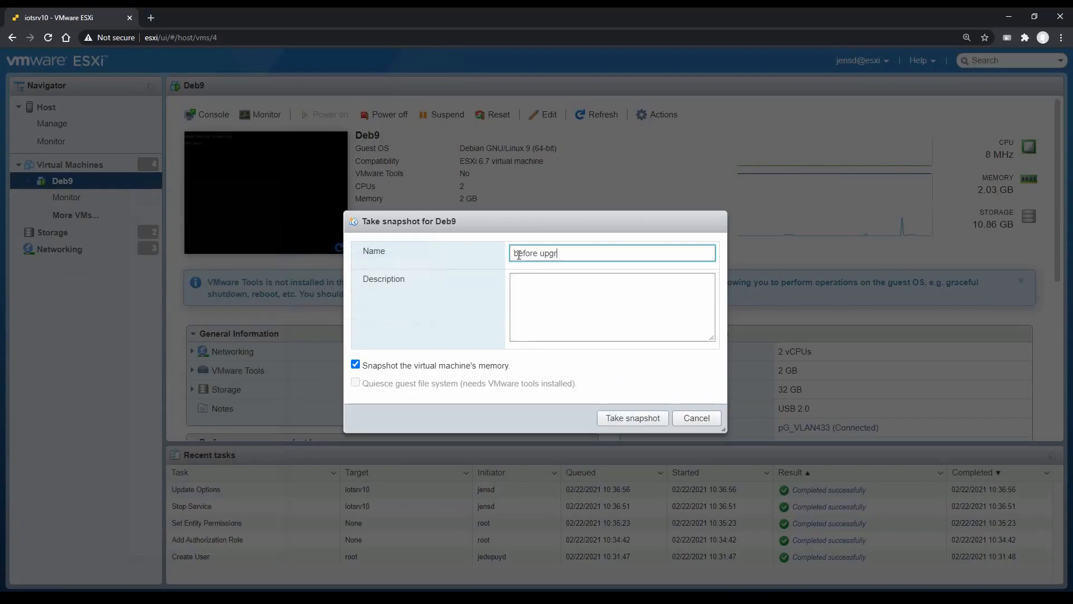
left_click(631, 417)
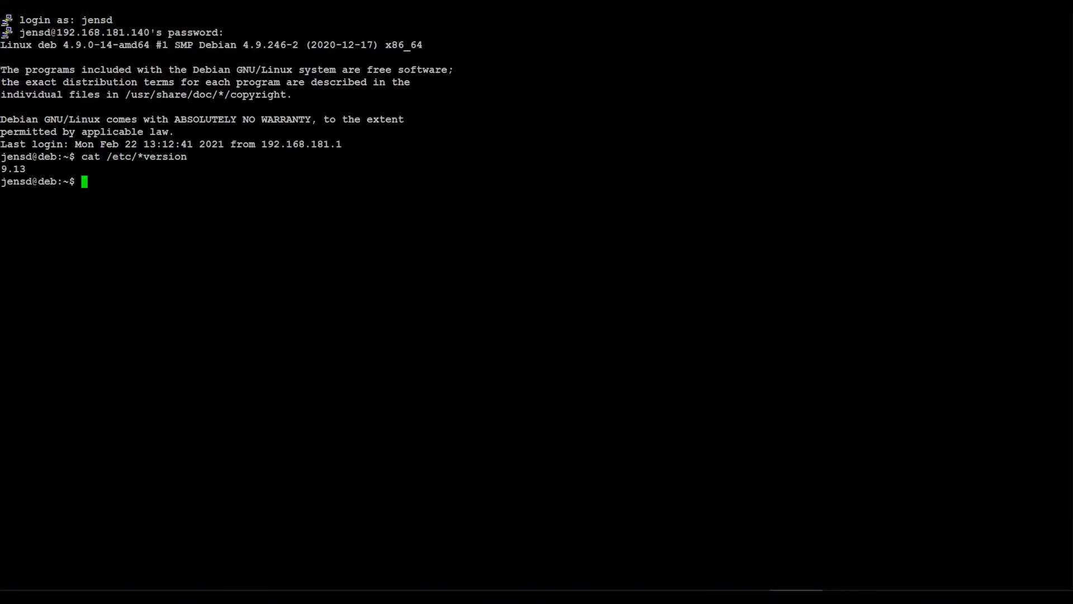
Show the Debian 9.13 release details with cat /etc/* release files
type("cat /etc/*")
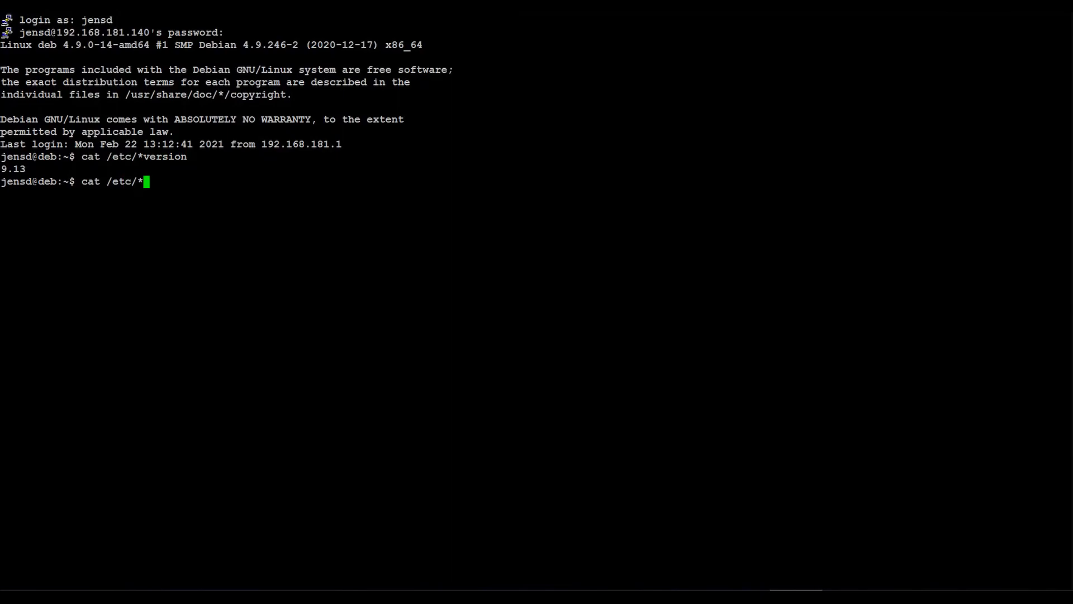
key("Return")
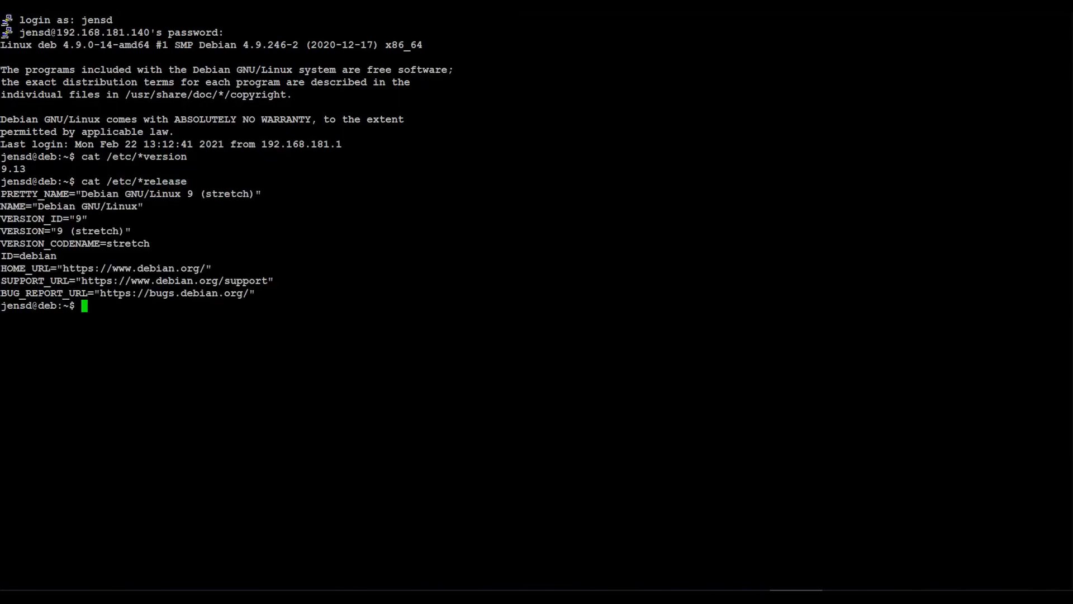
Refresh the stretch package lists and upgrade all pending stretch packages
type("sudo")
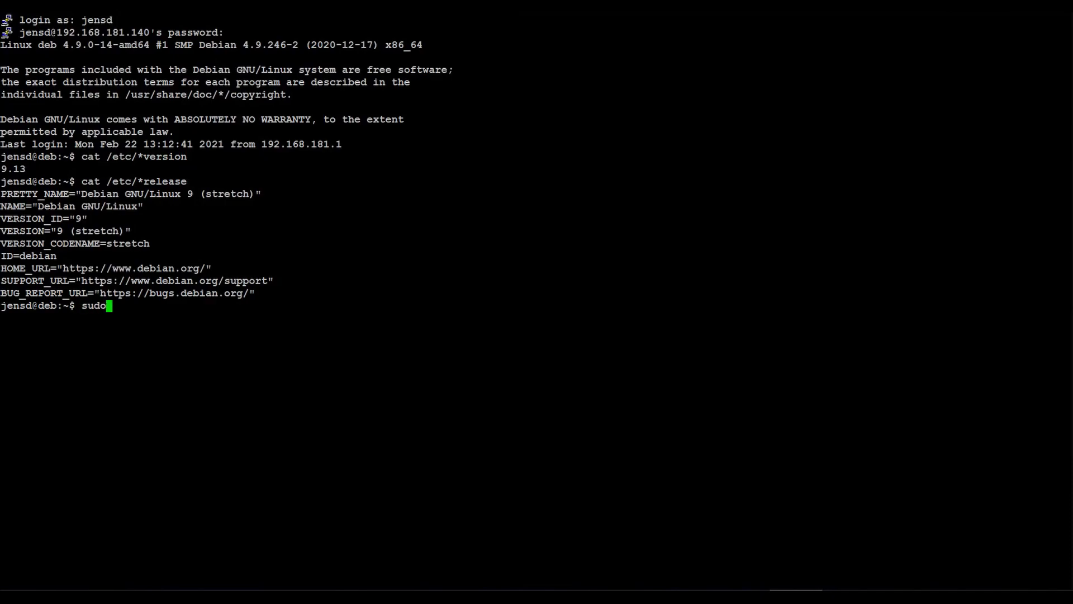
key("Return")
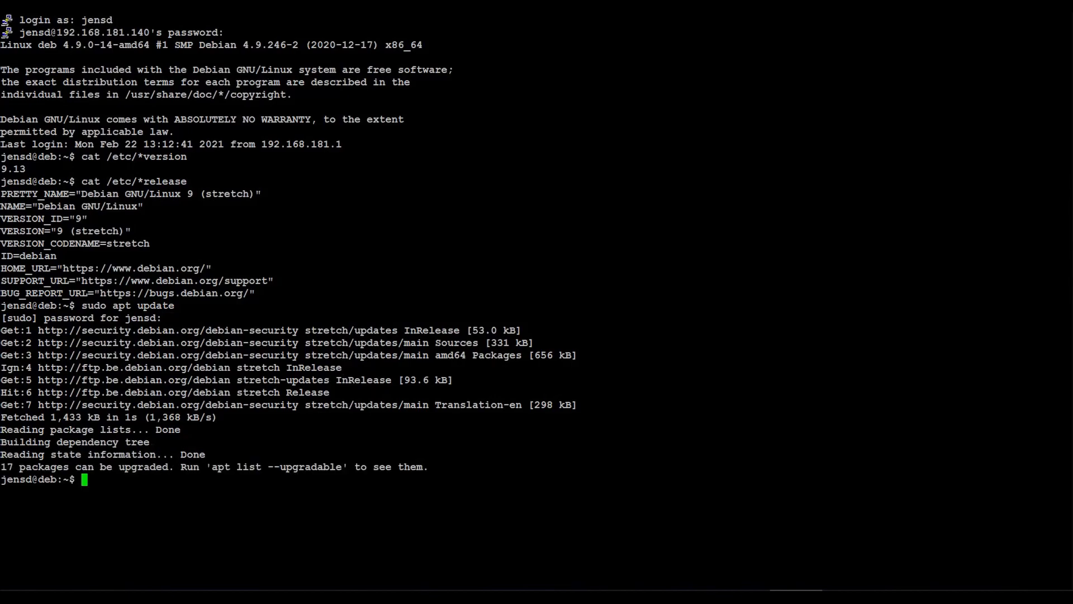
type("sudo apt upgrade")
type("sudo apt full-upg")
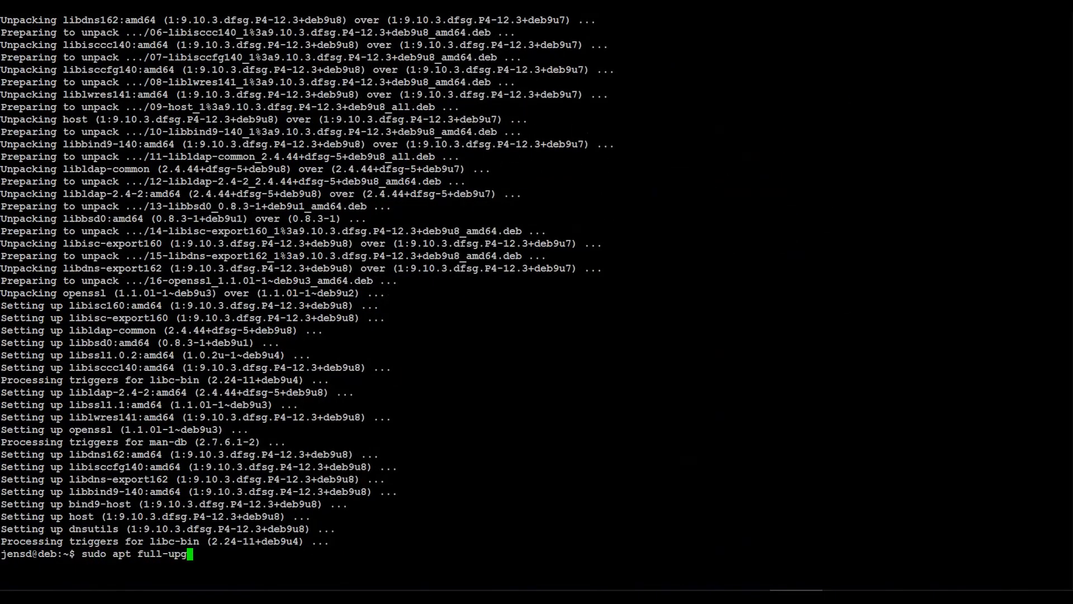
key("Return")
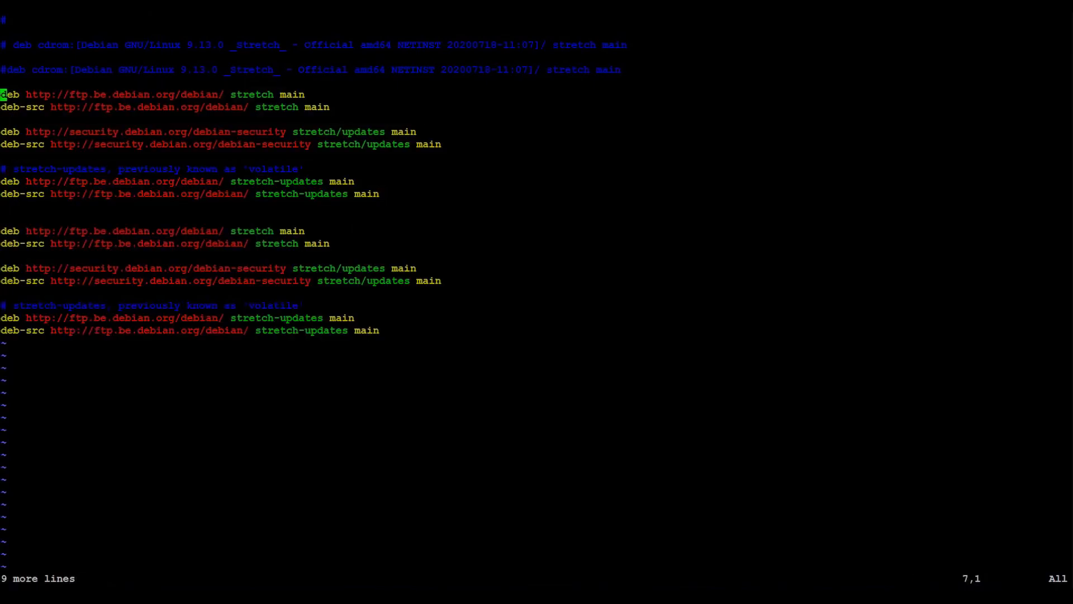
Comment out the first source block and replace stretch with buster in the deb and deb-src lines
key("i")
type("#")
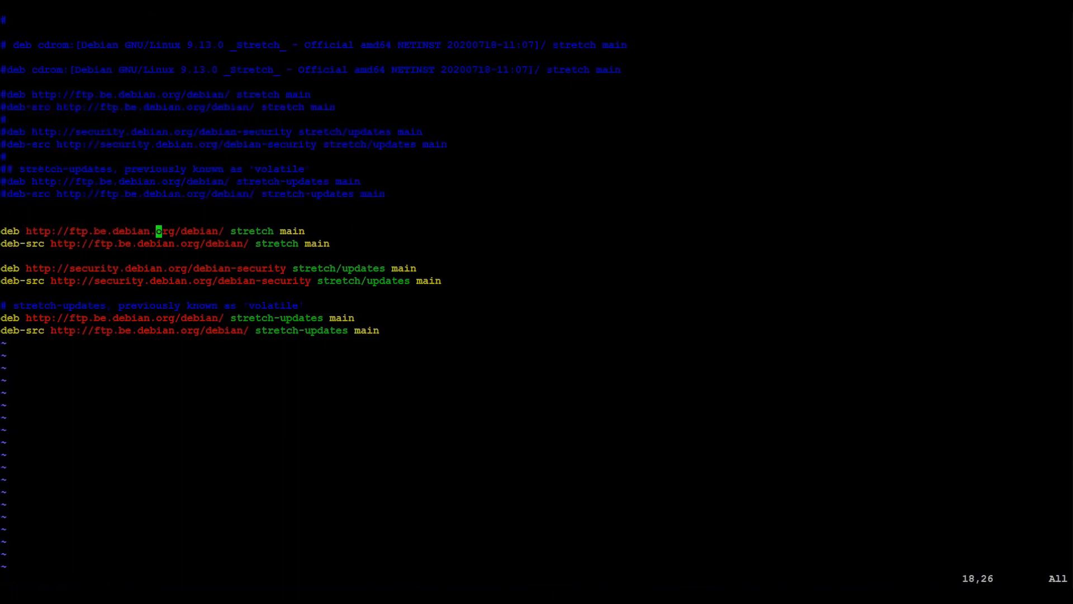
key("w")
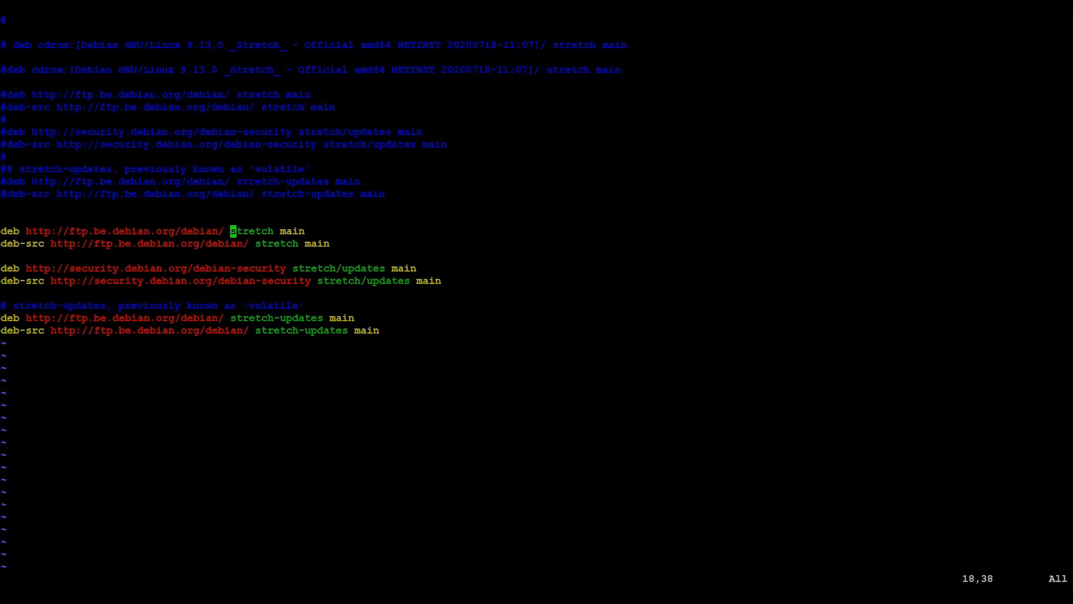
type("buster")
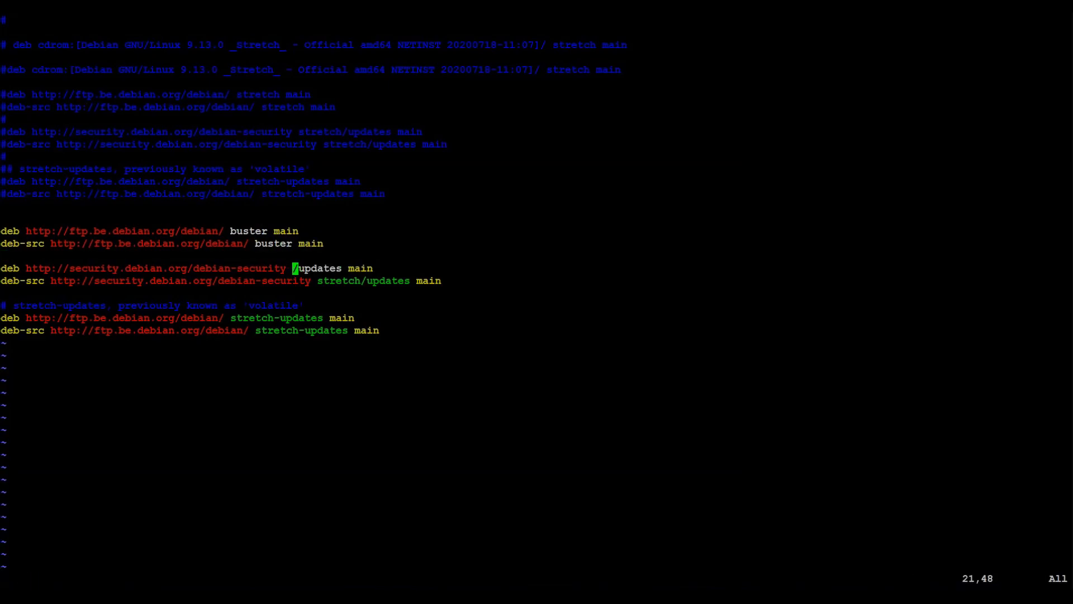
type("buster")
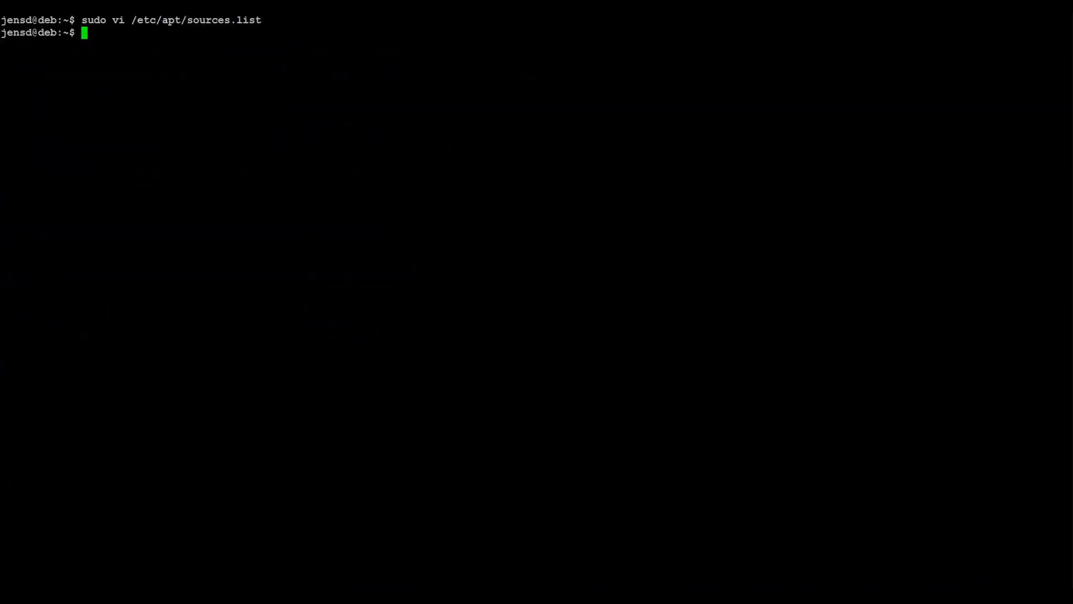
Run sudo apt update to refresh package lists from the buster repositories
type("sudo apt update")
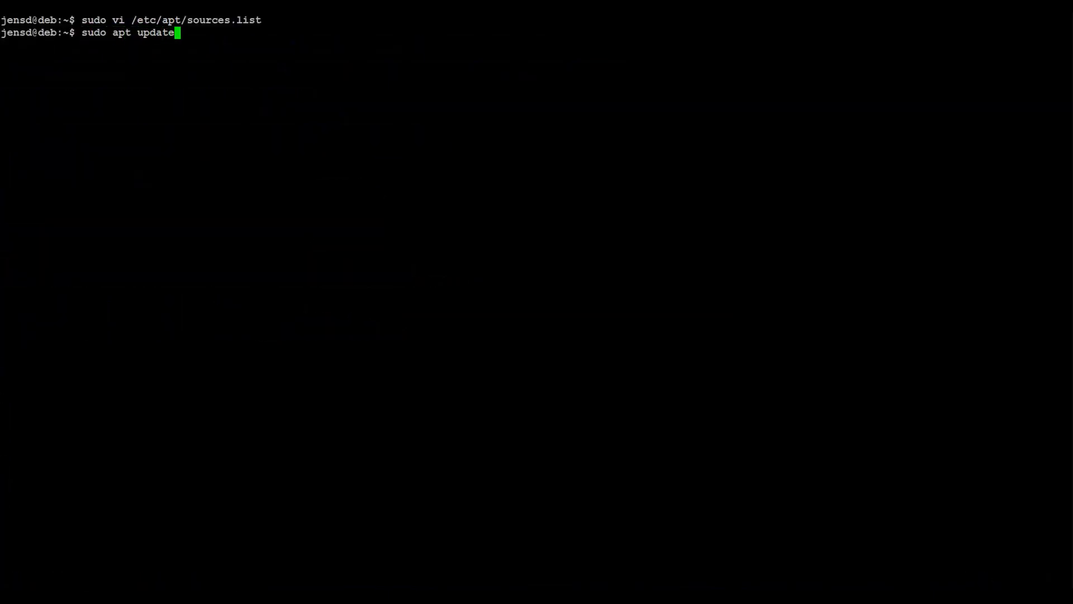
key("Return")
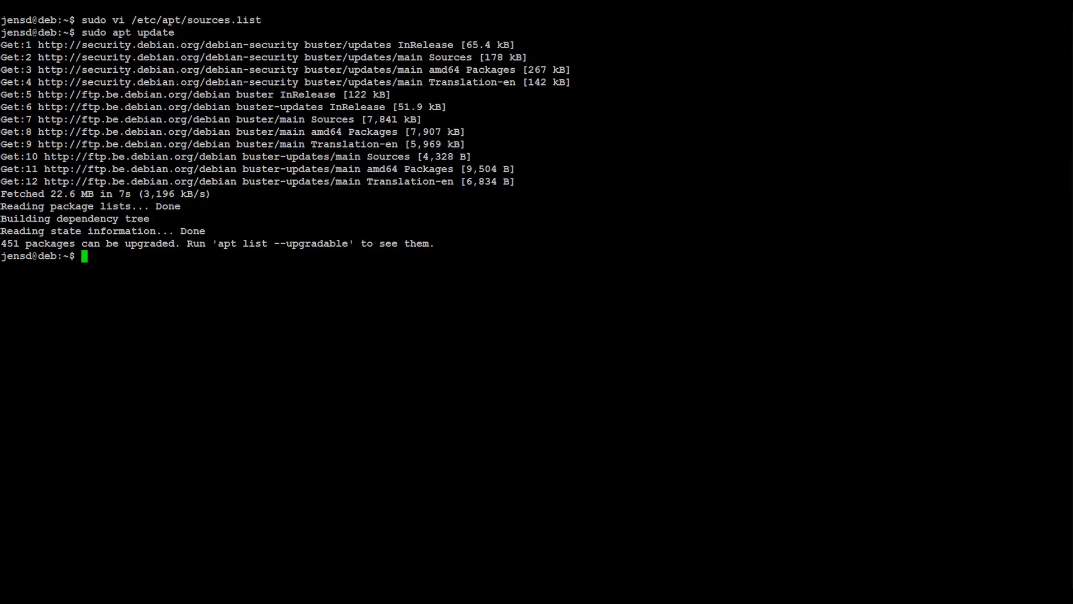
Run sudo apt upgrade and confirm to upgrade the 446 packages to buster
type("sudo apt upgr")
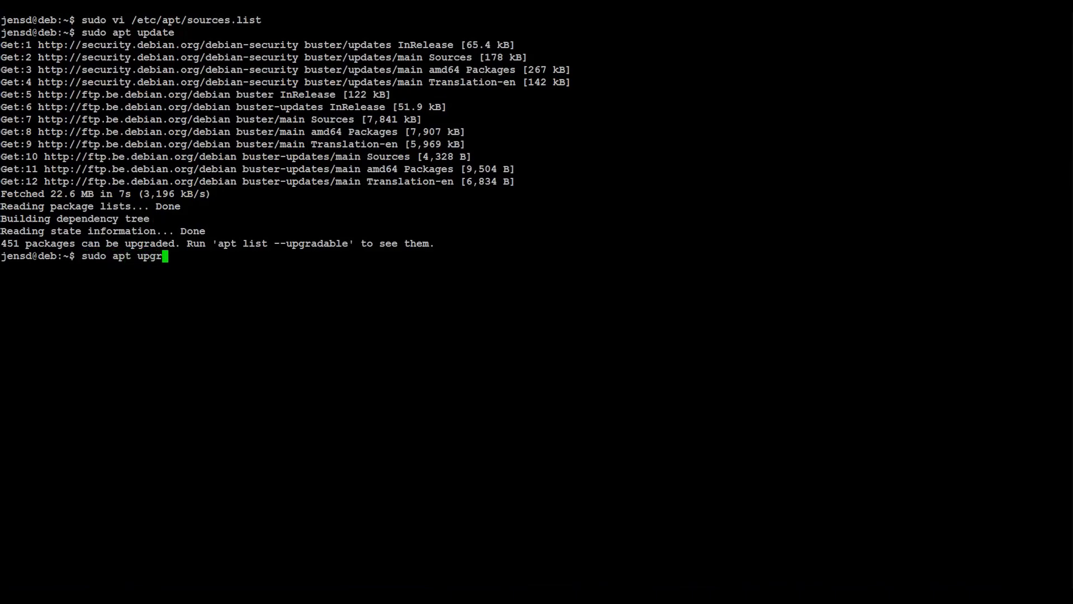
key("Return")
type("y")
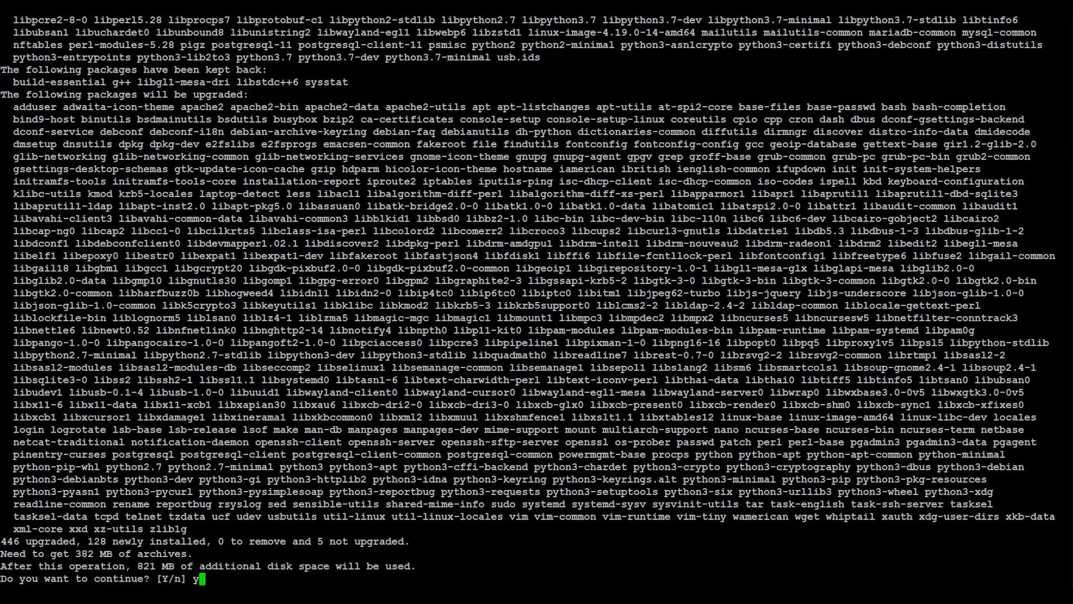
key("Return")
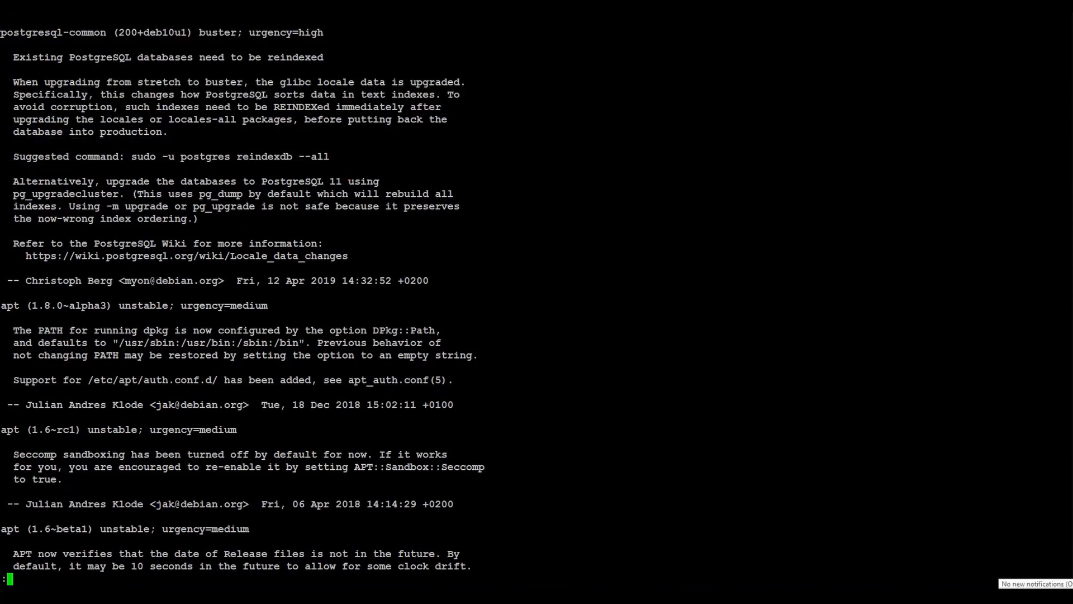
Read the apt-listchanges changelog notes and quit the pager with q
scroll("down", 3)
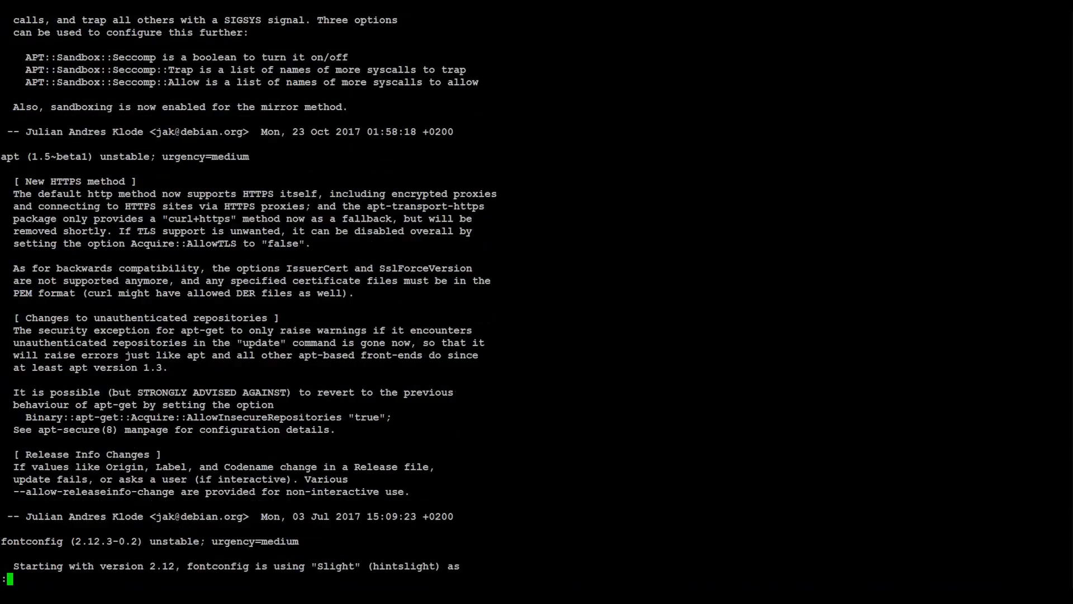
scroll("down", 3)
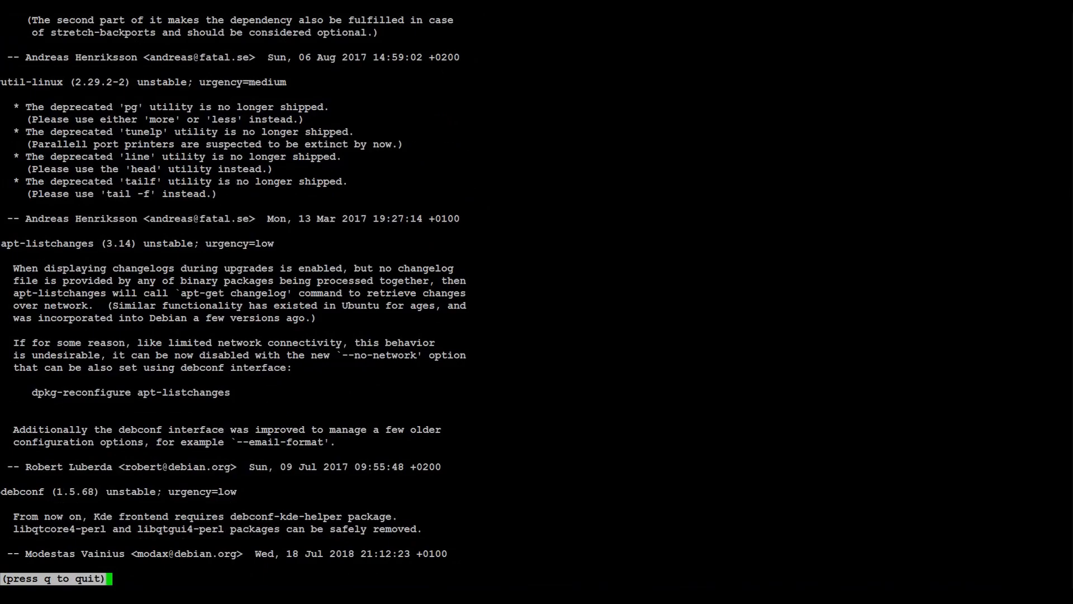
key("q")
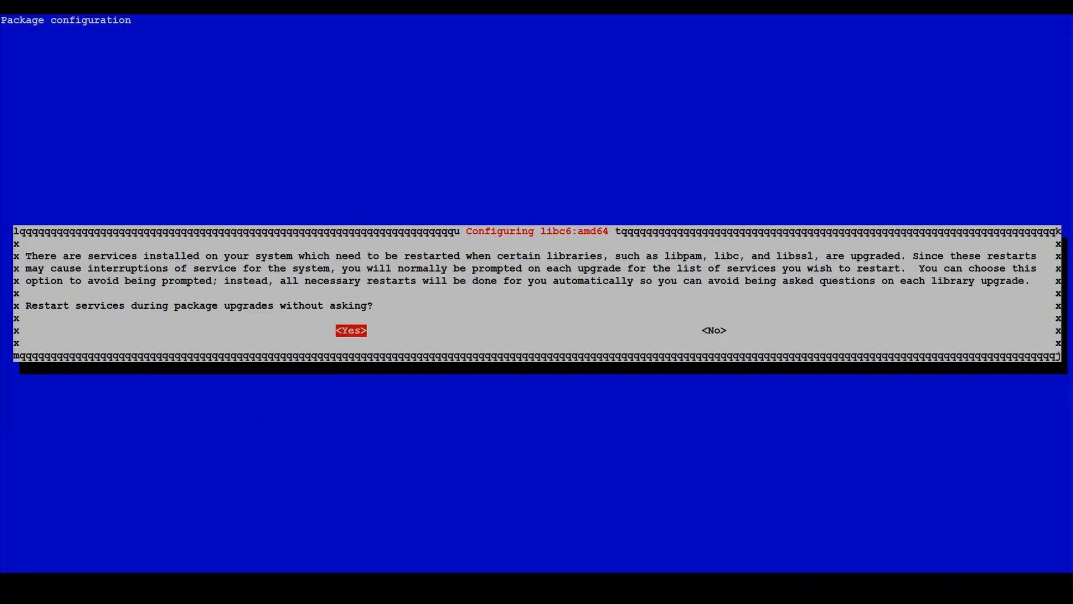
Answer Yes in the libc6 dialog to restart services automatically during upgrades
left_click(351, 330)
type("sudo apt full-upgra")
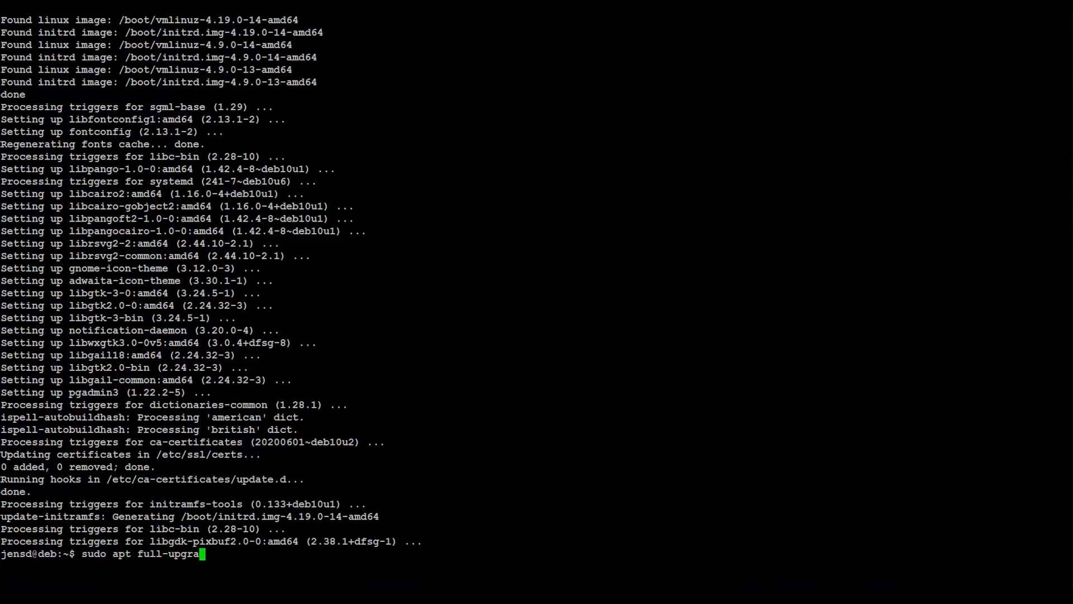
Run sudo apt full-upgrade to complete the distribution upgrade to buster
key("Return")
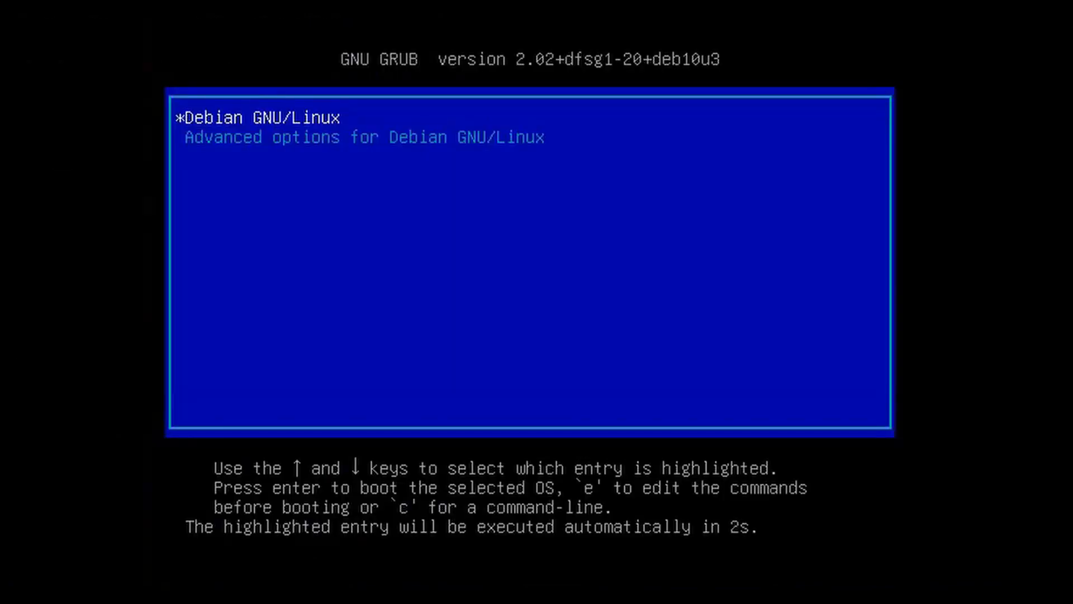
Boot the default Debian GNU/Linux entry from the GRUB 2.02 buster menu
key("Return")
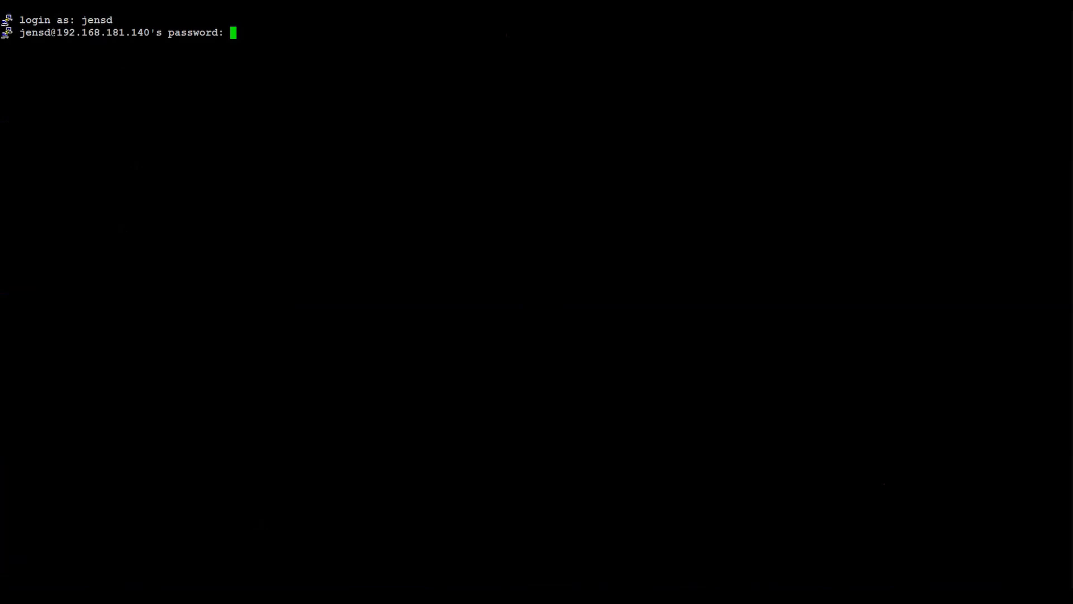
Show /etc/*release and /etc/*version, confirming Debian 10 buster 10.8, then start sudo apt clean
type("cat /")
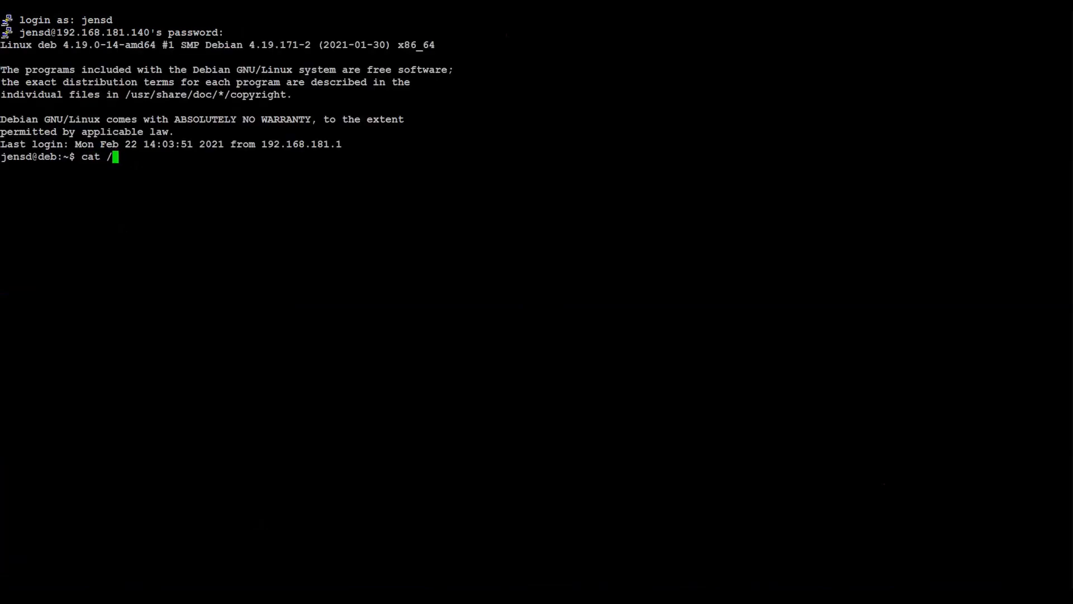
key("Return")
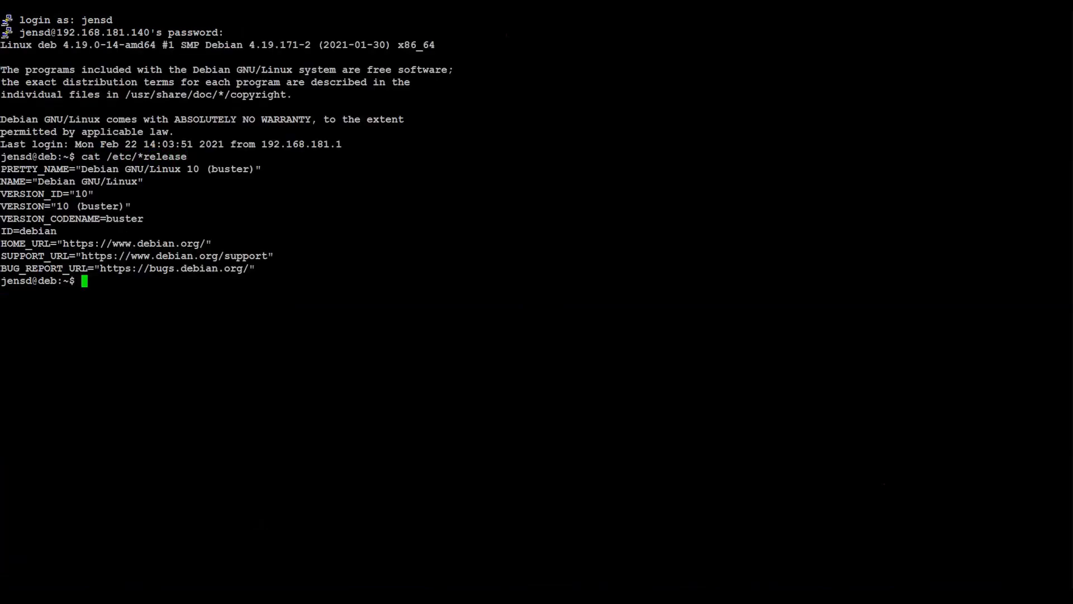
type("cat /etc/*version")
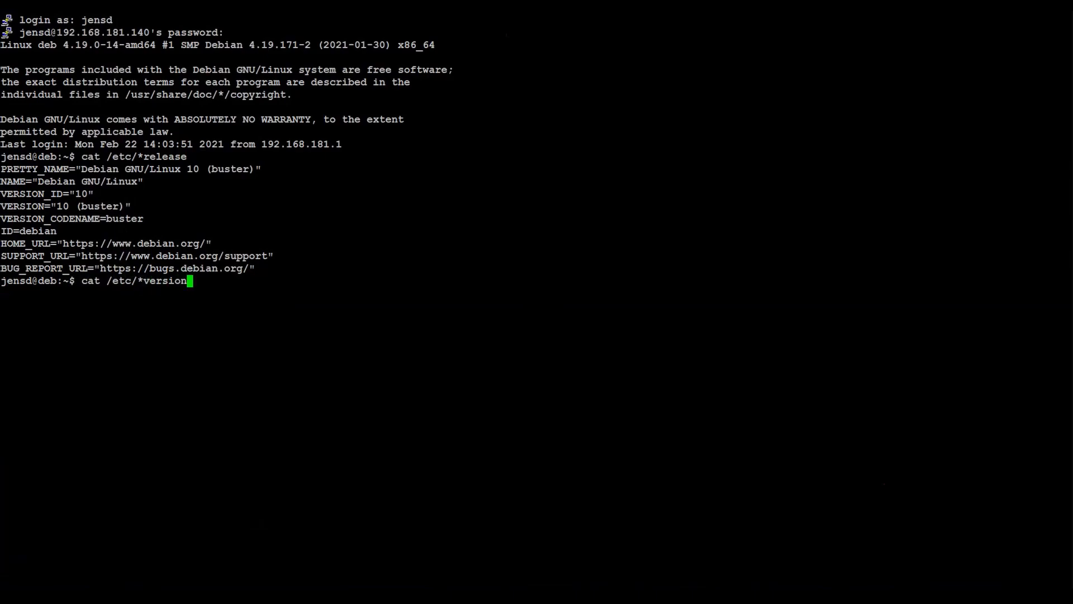
key("Return")
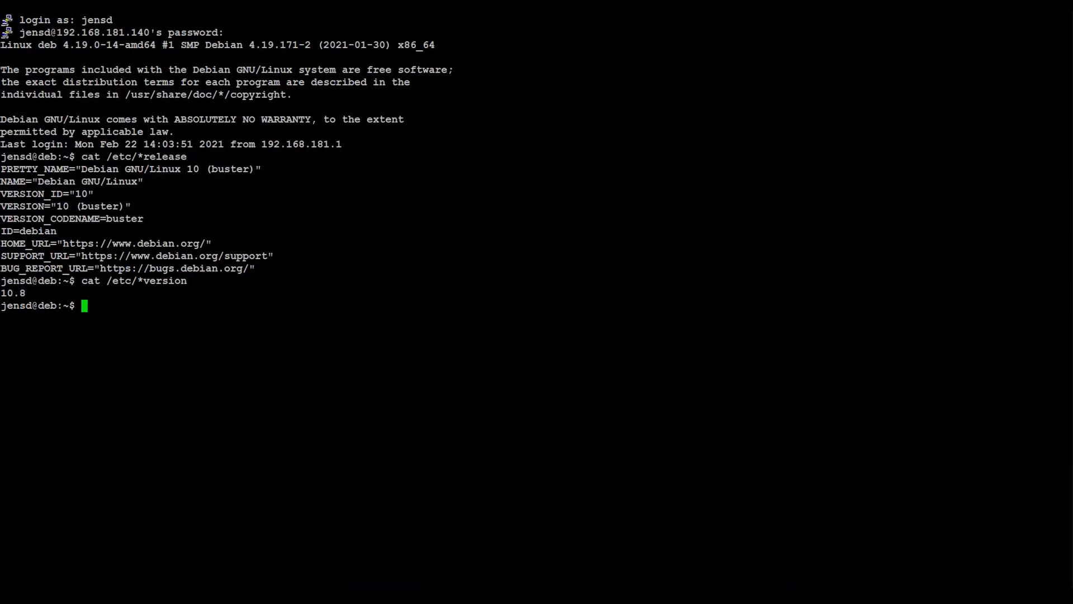
type("sudo apt clean")
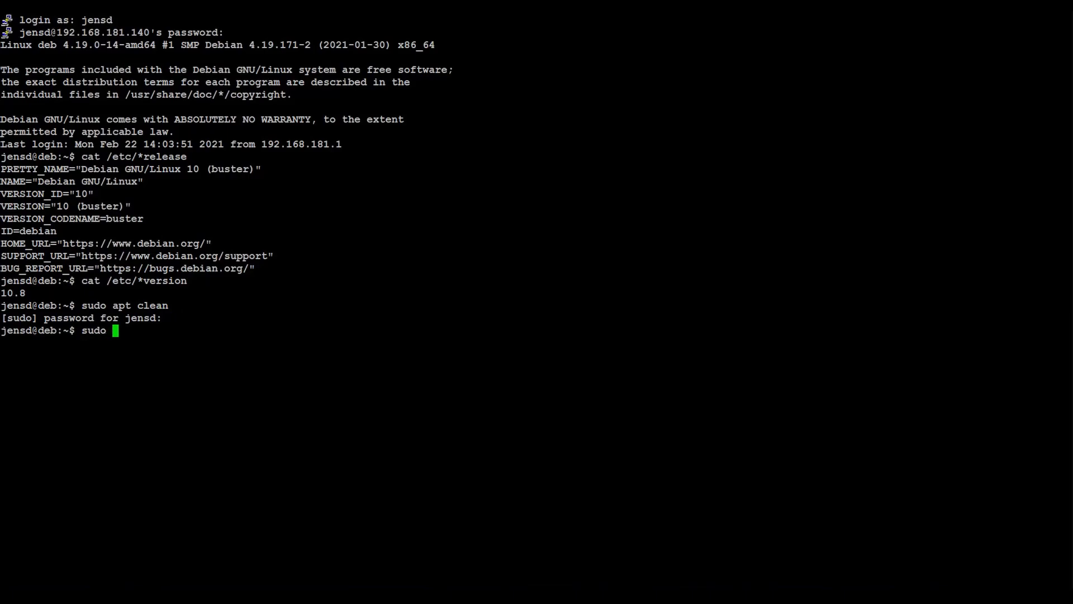
Run sudo apt --purge autoremove to purge leftovers like the 4.9 kernel, then note 'done :)'
type("apt --purge autoremove")
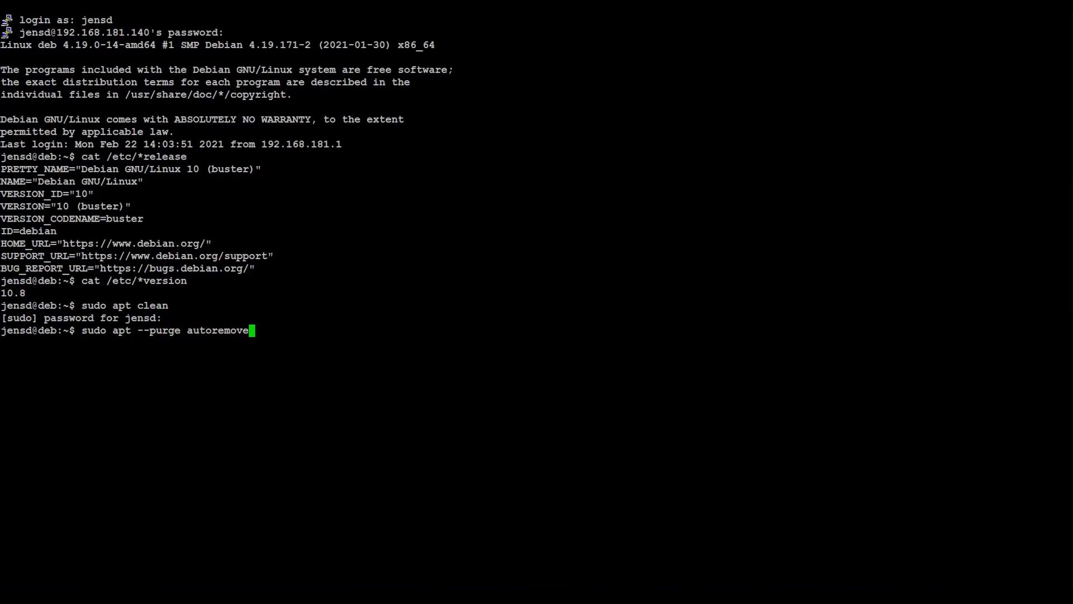
key("Return")
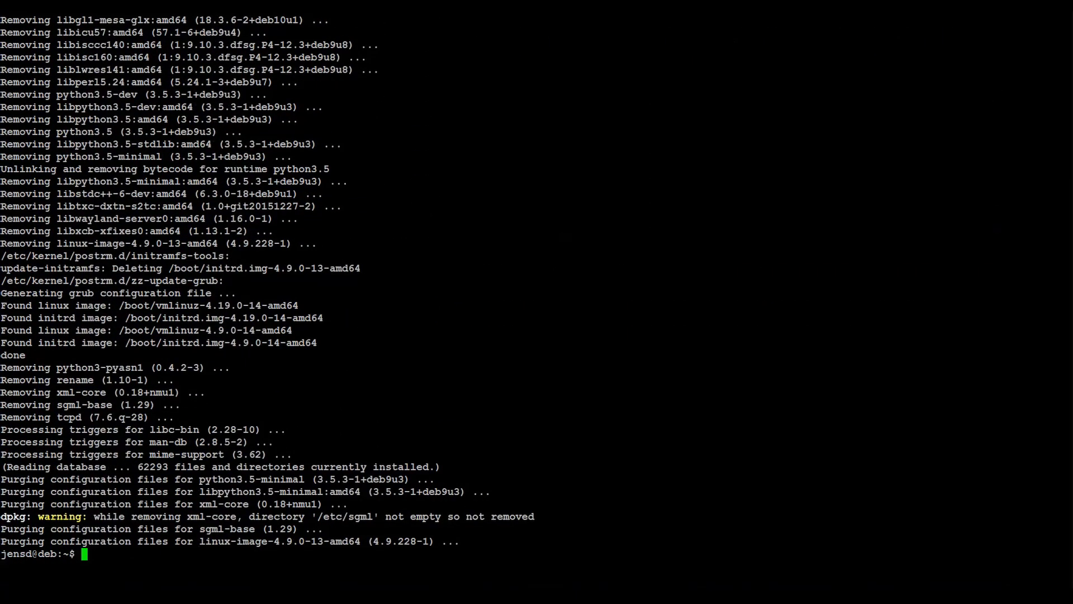
type("done :")
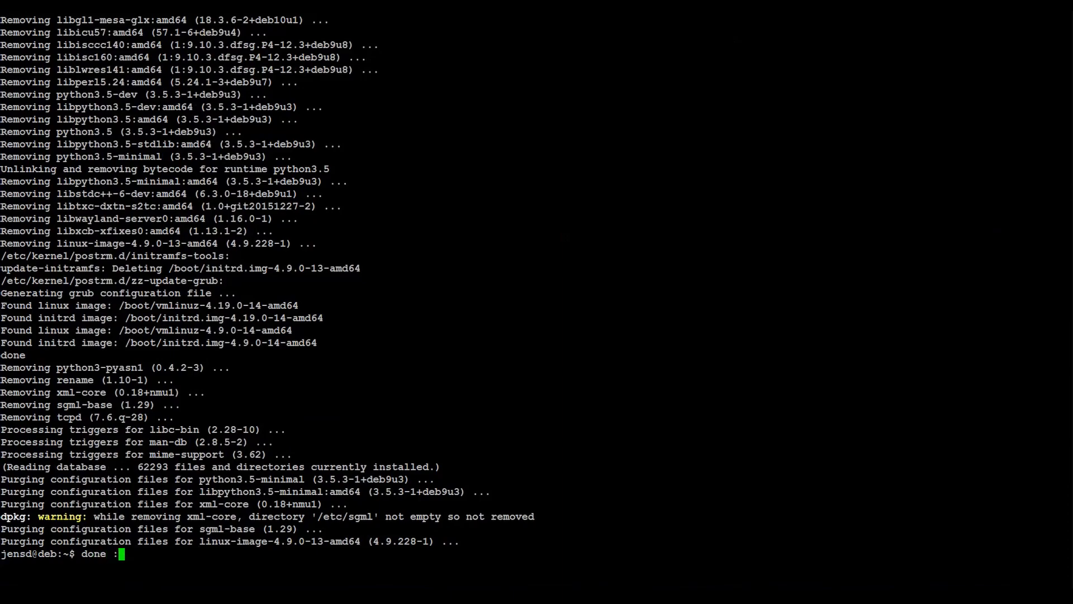
type(")")
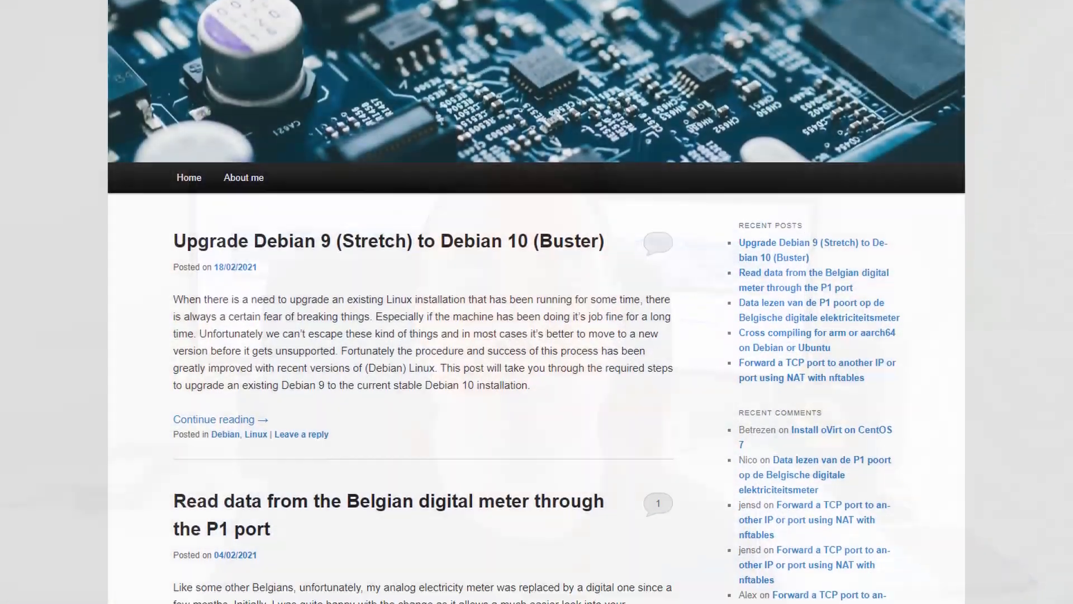
Scroll down the jensd.be homepage past recent posts to the Windows 10 on MacBook entry
scroll("down", 3)
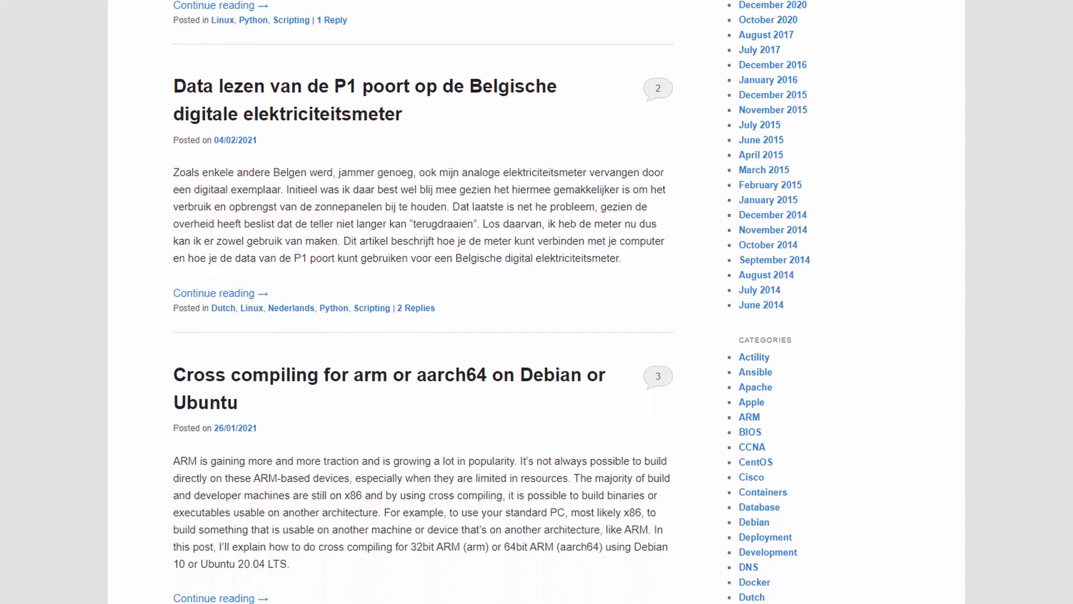
scroll("down", 3)
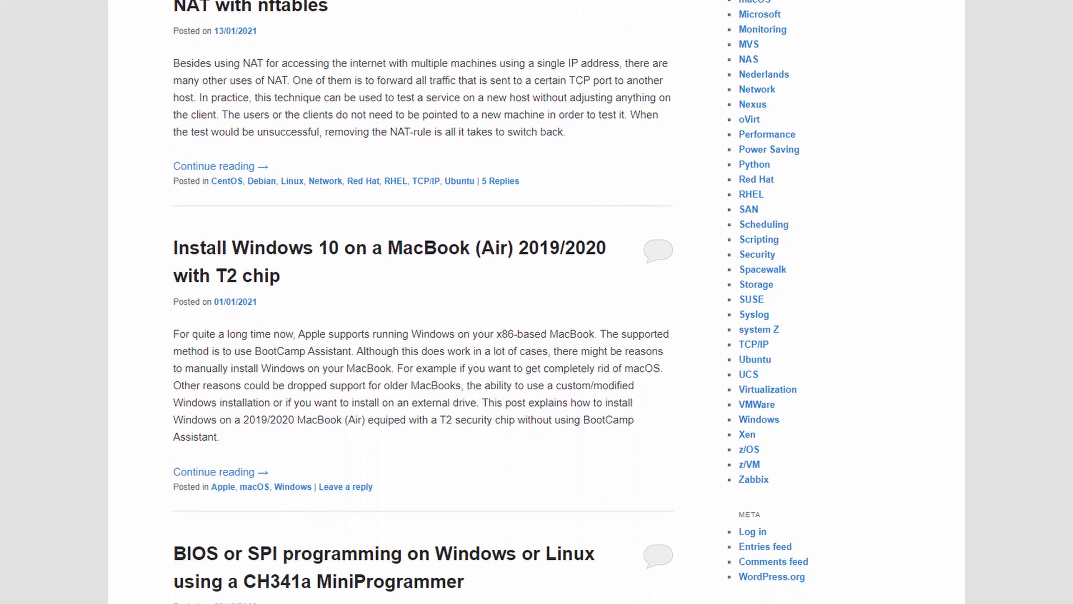